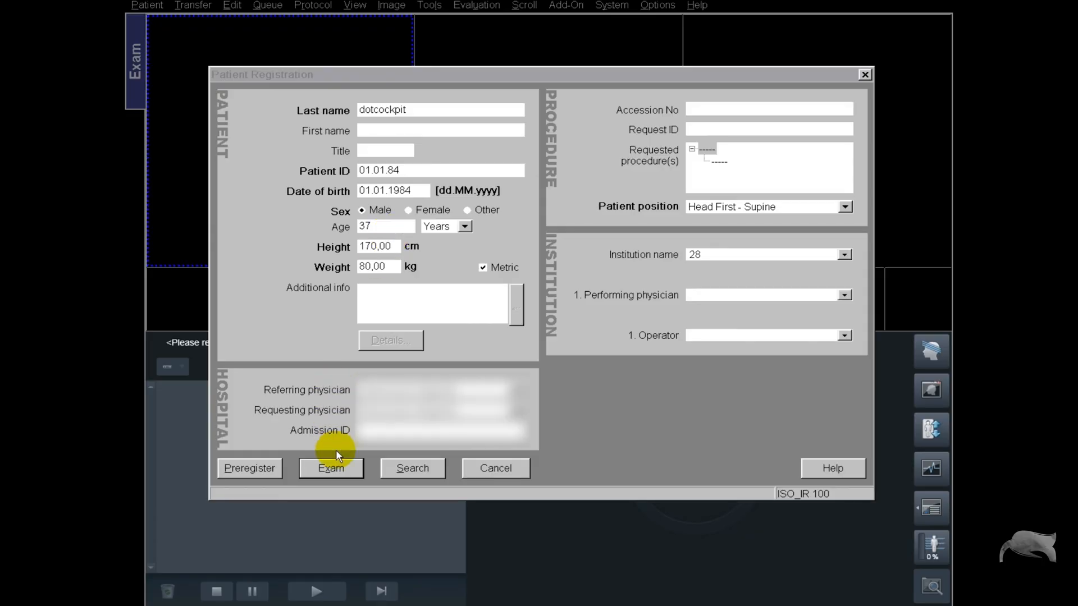
Start the exam to confirm the knee routine program with Knee as body part
{"action": "left_click", "coordinate": [331, 468]}
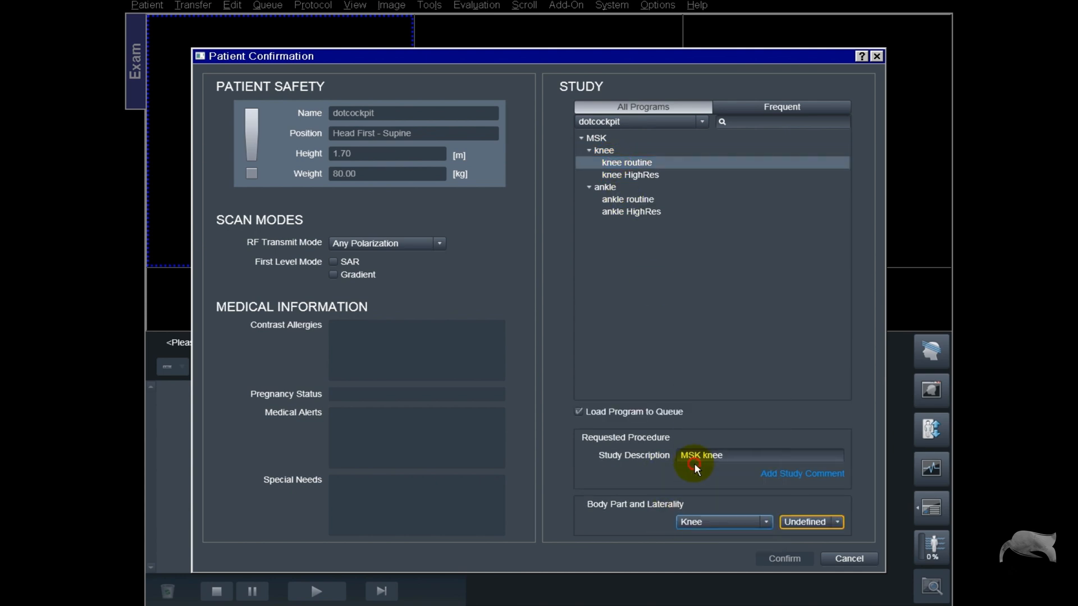
{"action": "left_click", "coordinate": [836, 522]}
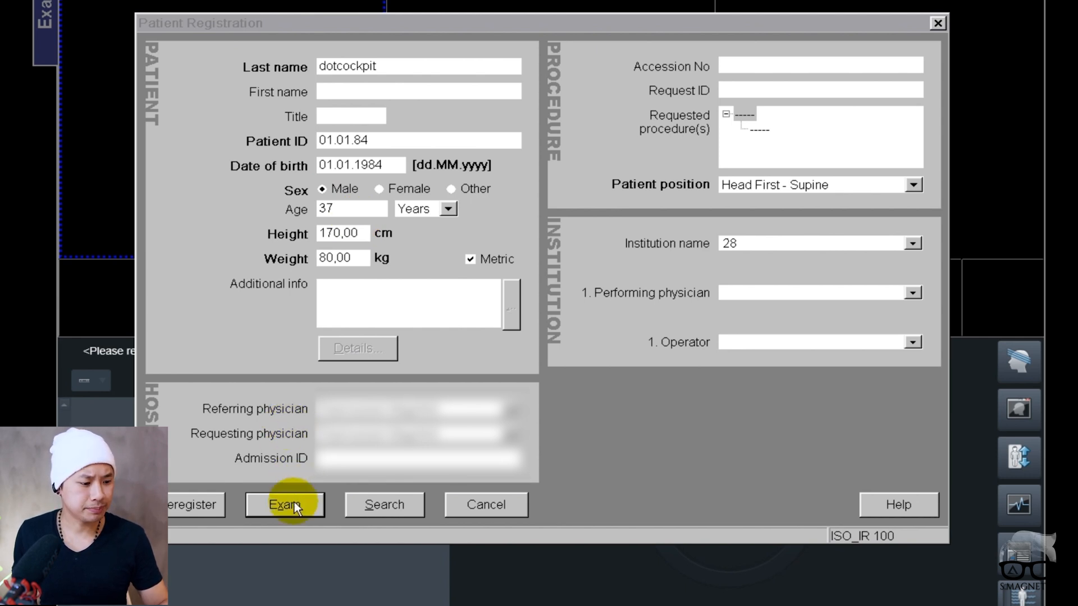
Restart the exam, choose Left knee laterality, then cancel the confirmation
{"action": "left_click", "coordinate": [285, 504]}
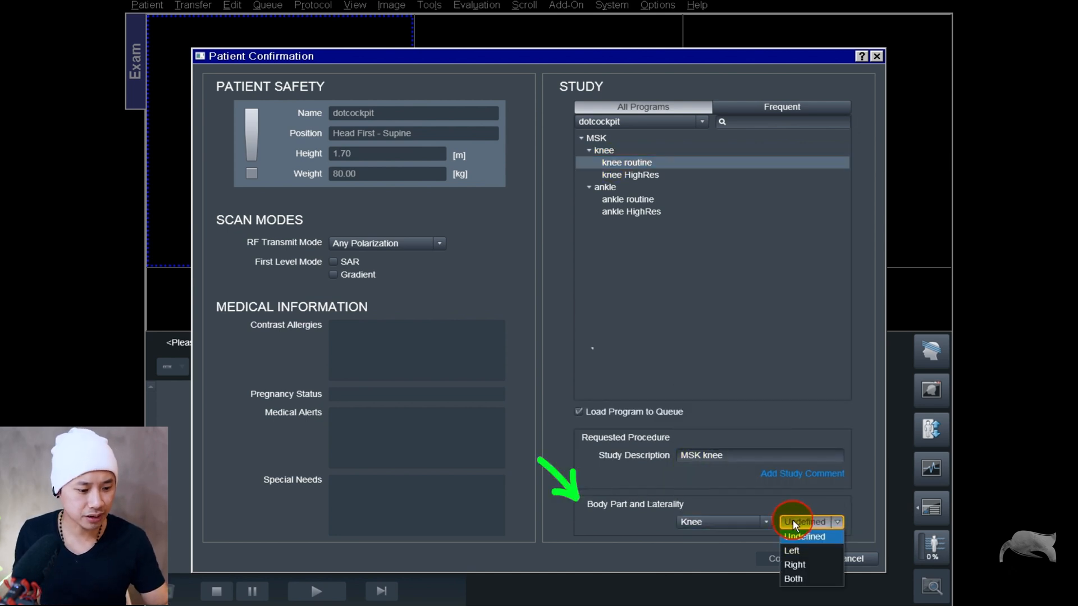
{"action": "mouse_move", "coordinate": [794, 550]}
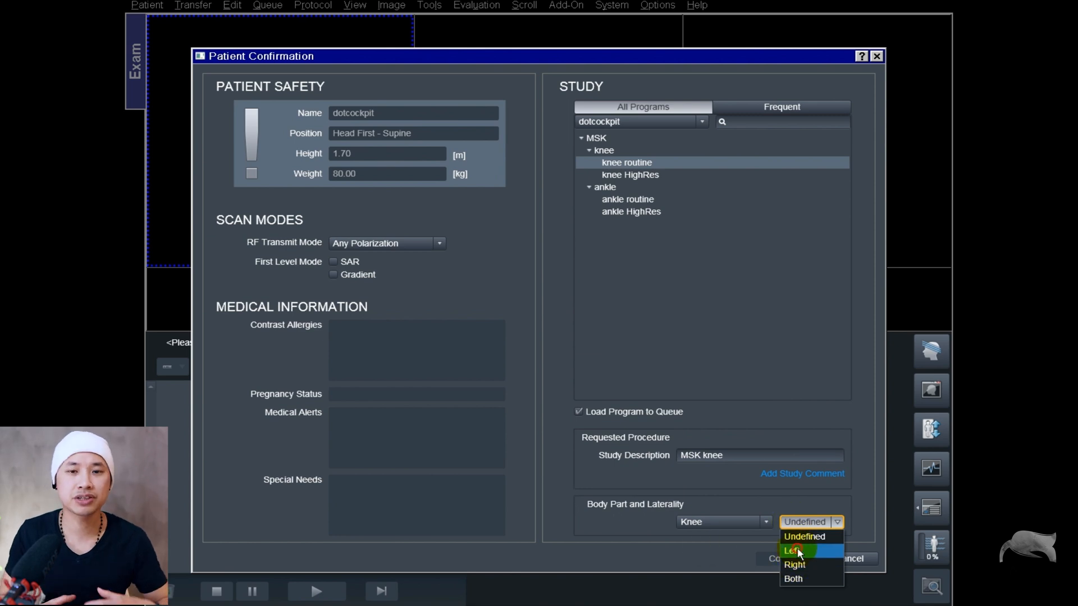
{"action": "left_click", "coordinate": [794, 551]}
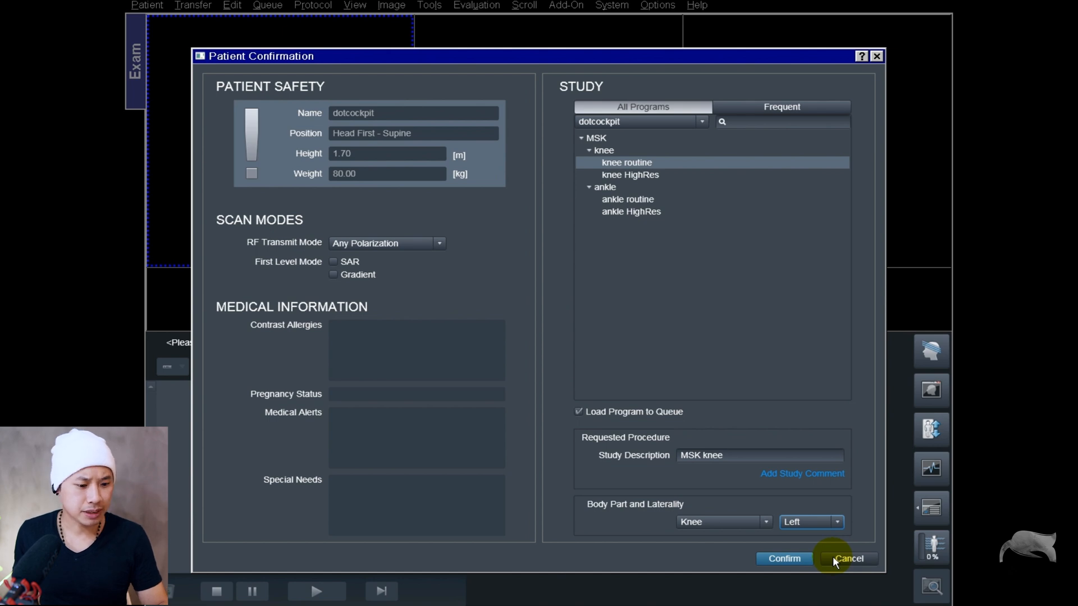
{"action": "left_click", "coordinate": [849, 558]}
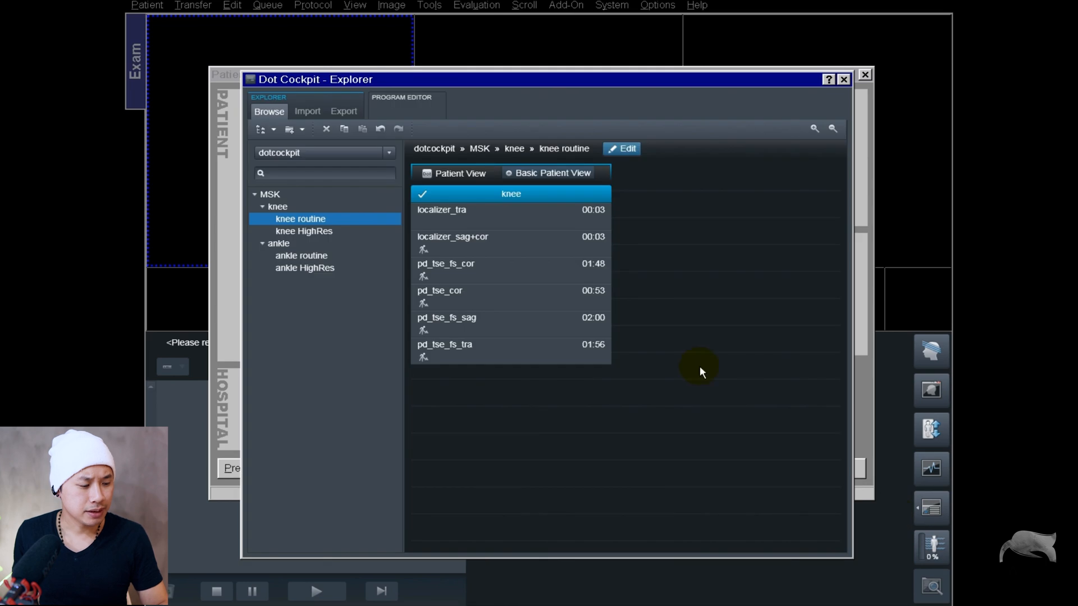
{"action": "mouse_move", "coordinate": [433, 240]}
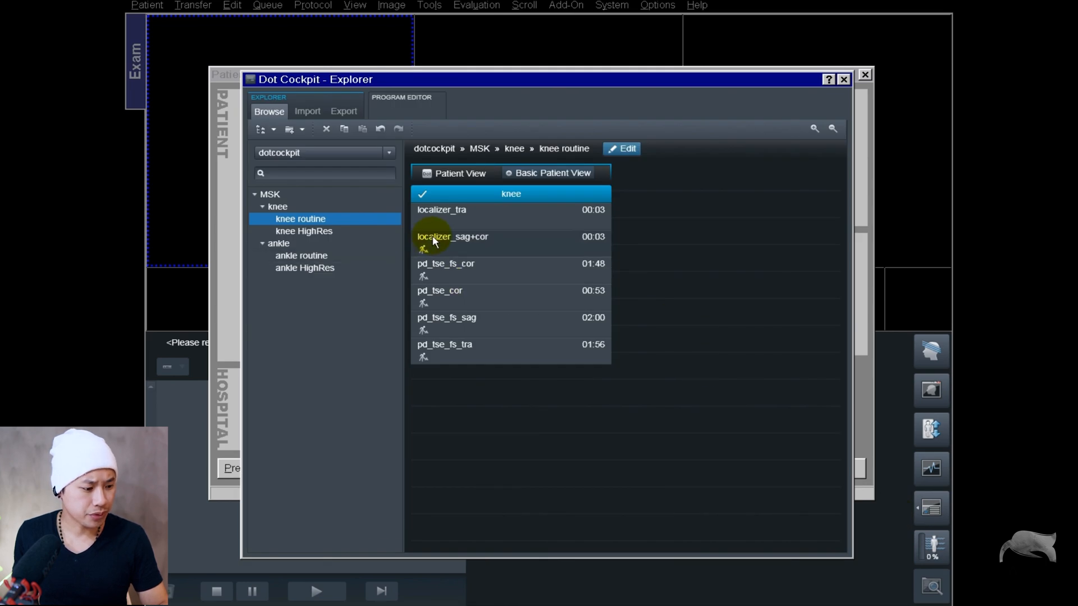
Review the knee folder's Edit Properties, showing Knee as body part examined, and close
{"action": "right_click", "coordinate": [278, 206]}
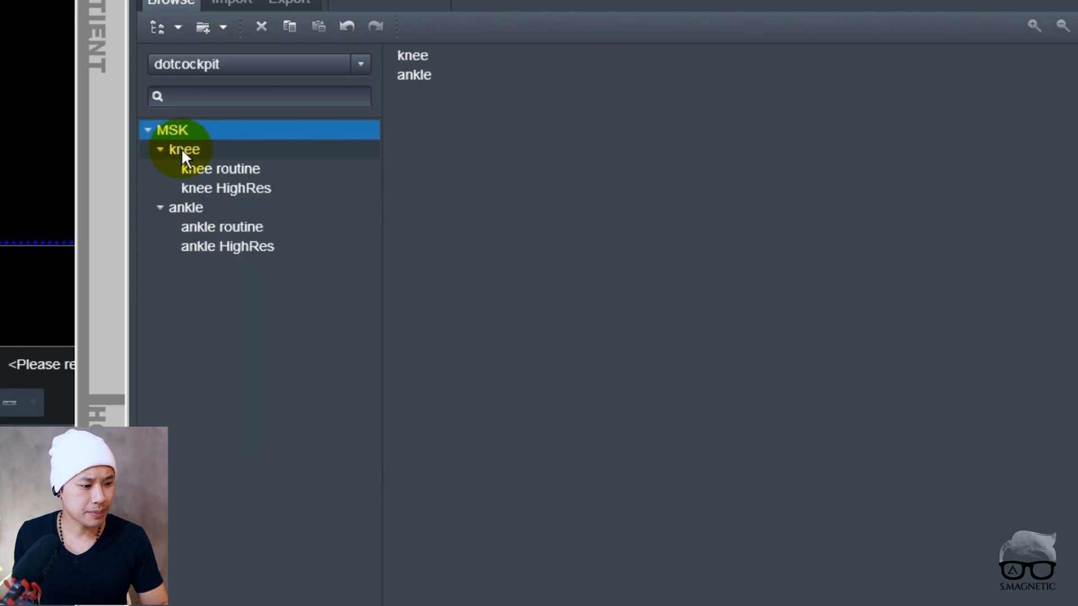
{"action": "left_click", "coordinate": [184, 149]}
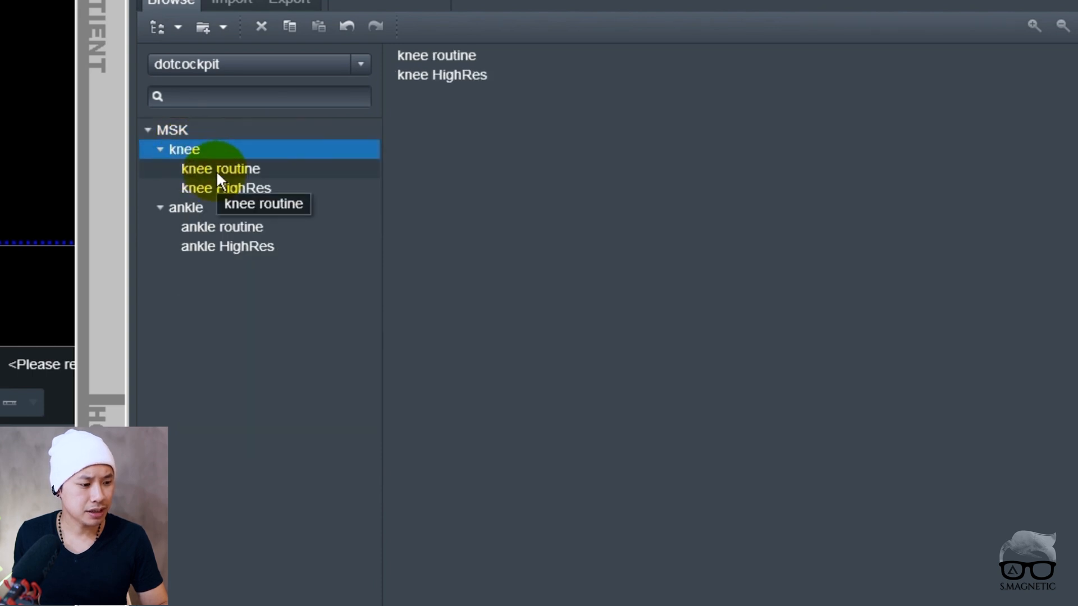
{"action": "mouse_move", "coordinate": [191, 188]}
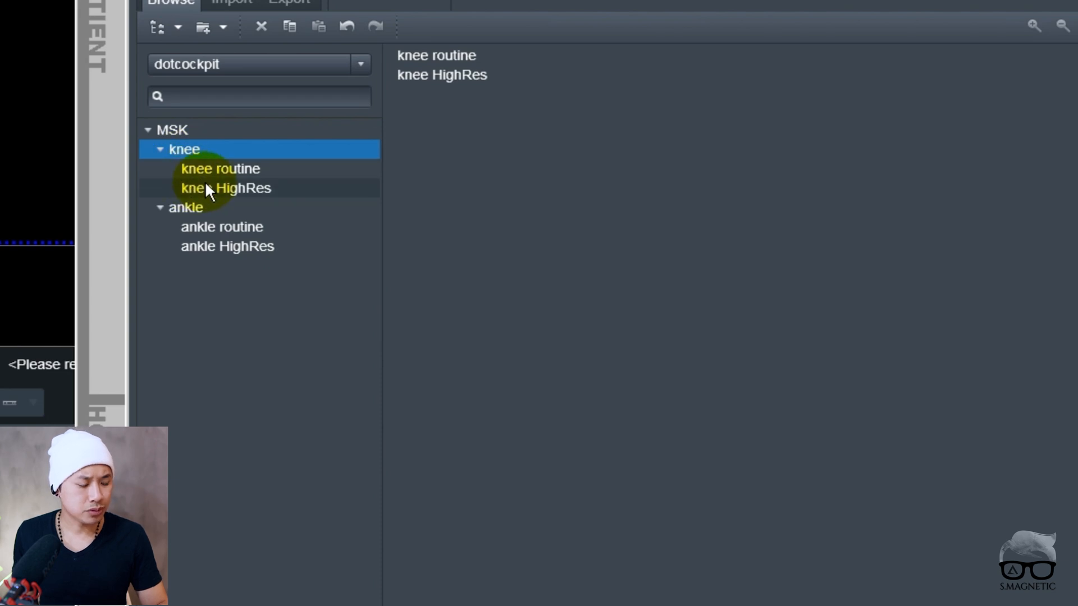
{"action": "right_click", "coordinate": [184, 149]}
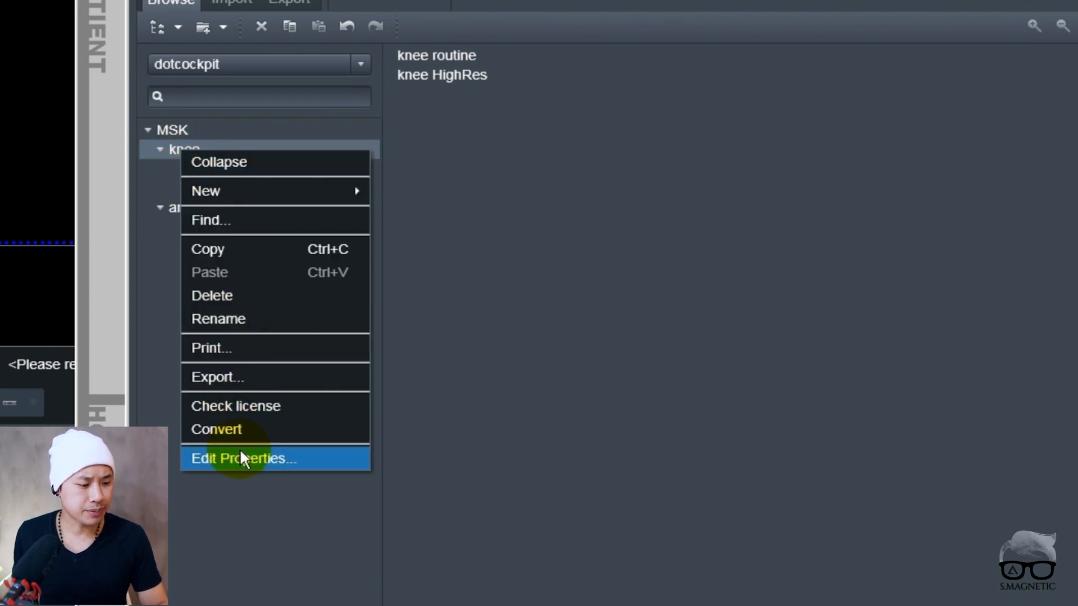
{"action": "left_click", "coordinate": [243, 458]}
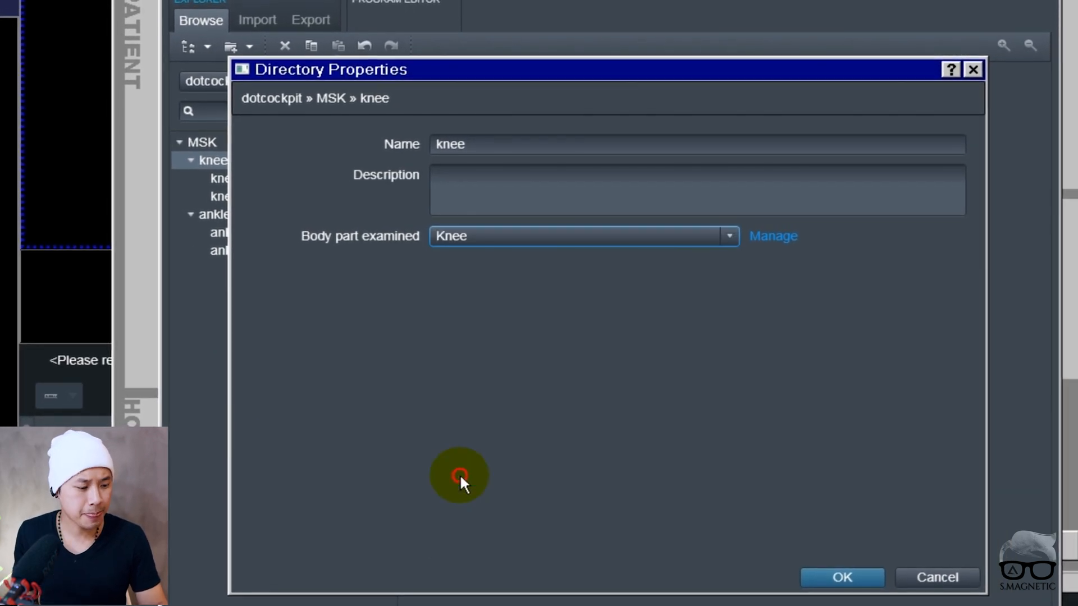
{"action": "left_click", "coordinate": [841, 576]}
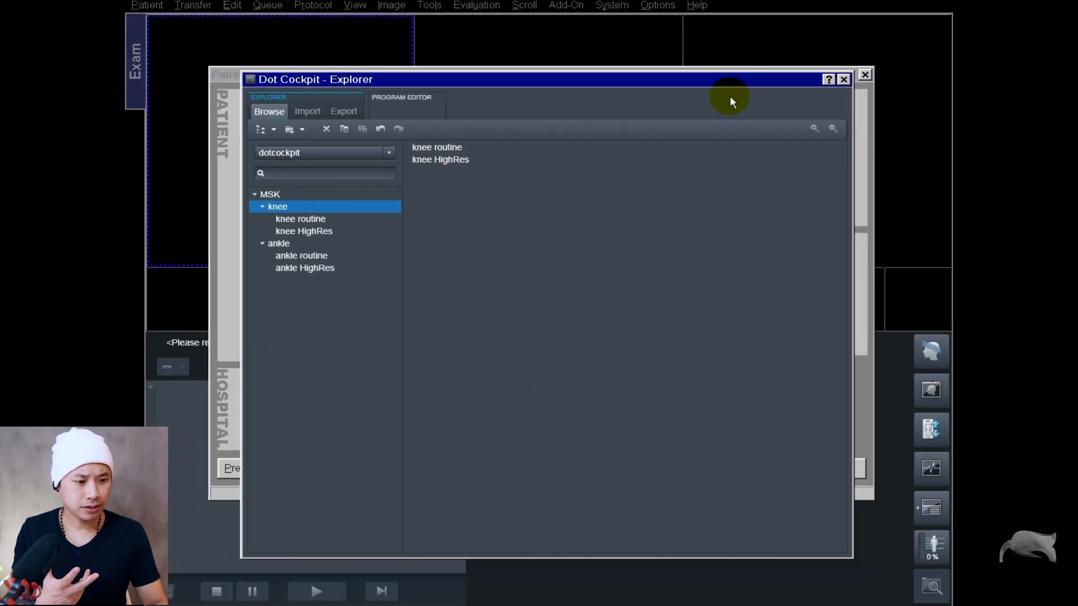
Close the explorer, restart the exam with body part Knee, and view laterality options
{"action": "left_click", "coordinate": [330, 468]}
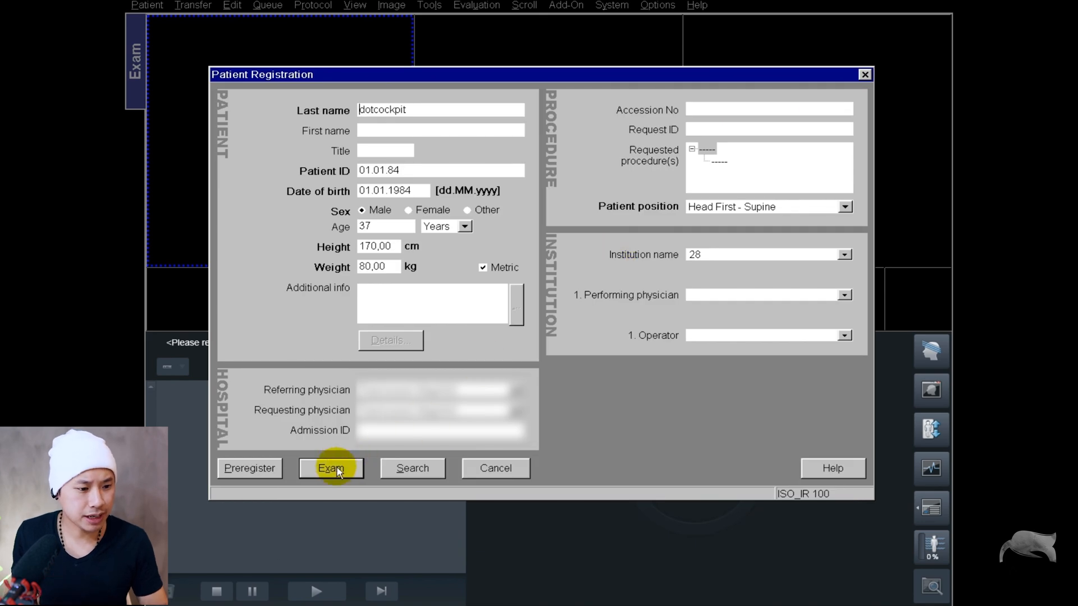
{"action": "left_click", "coordinate": [331, 468]}
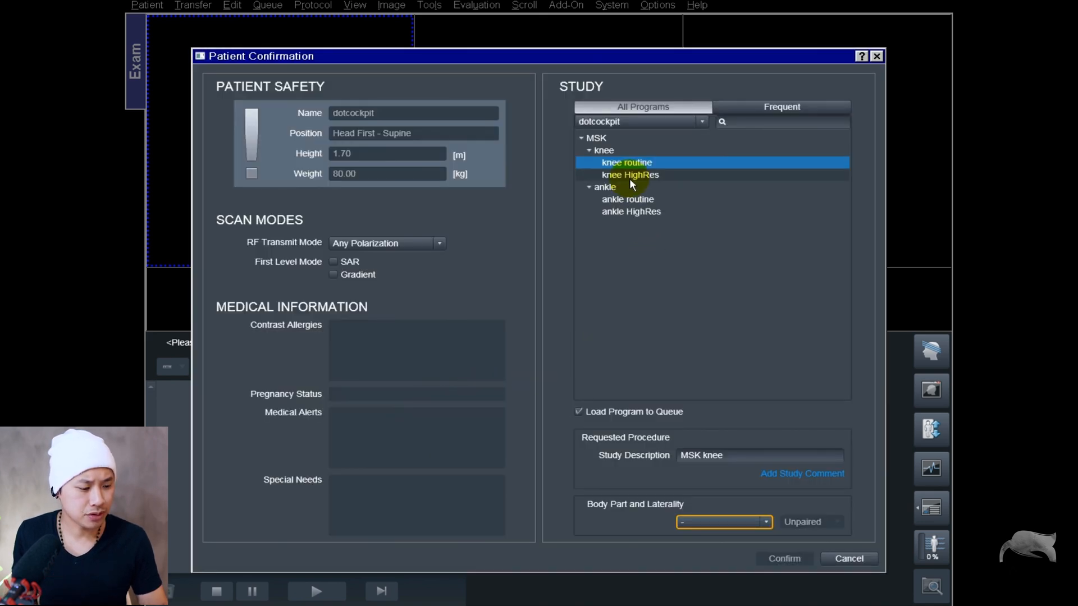
{"action": "left_click", "coordinate": [626, 163]}
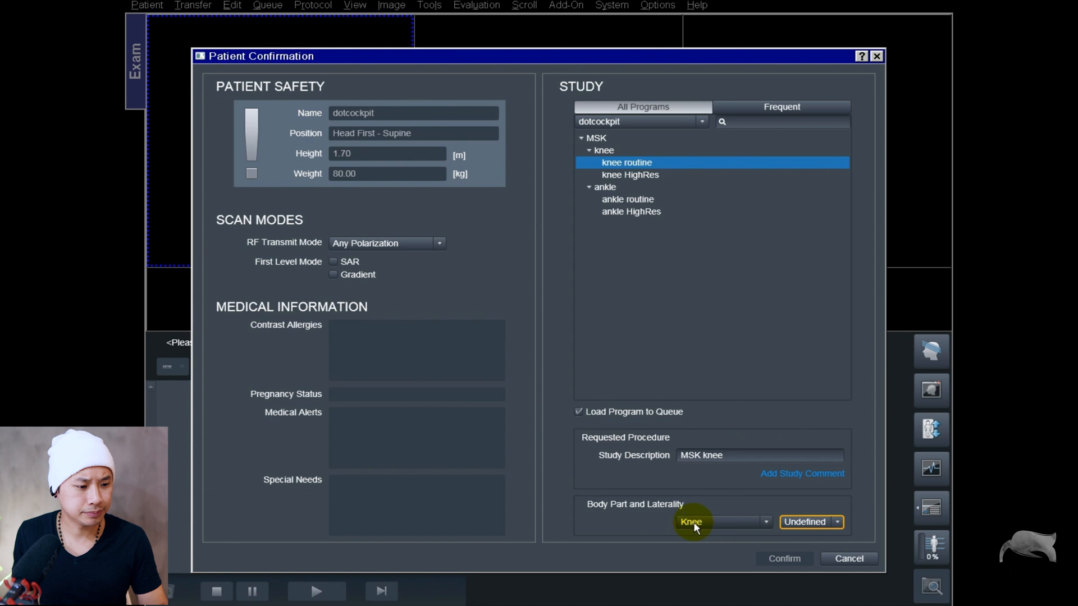
{"action": "mouse_move", "coordinate": [811, 521]}
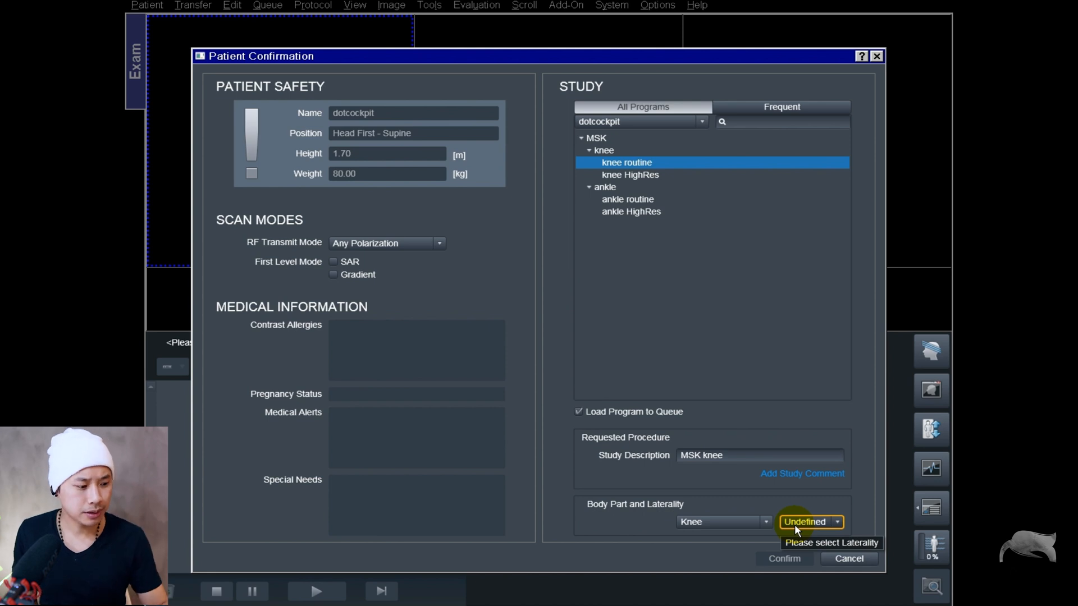
{"action": "left_click", "coordinate": [809, 522]}
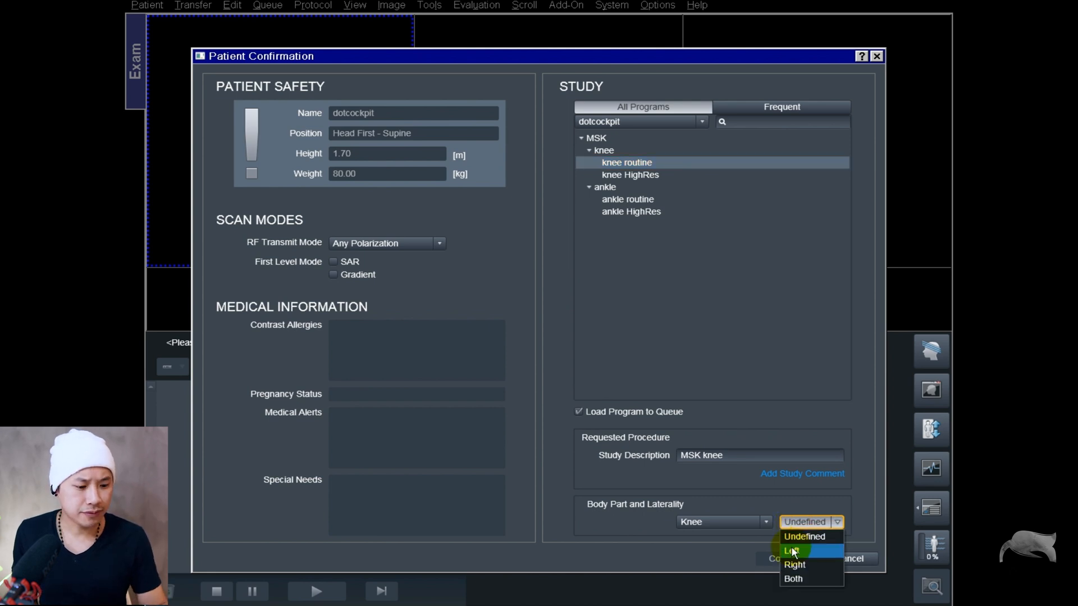
{"action": "mouse_move", "coordinate": [794, 564]}
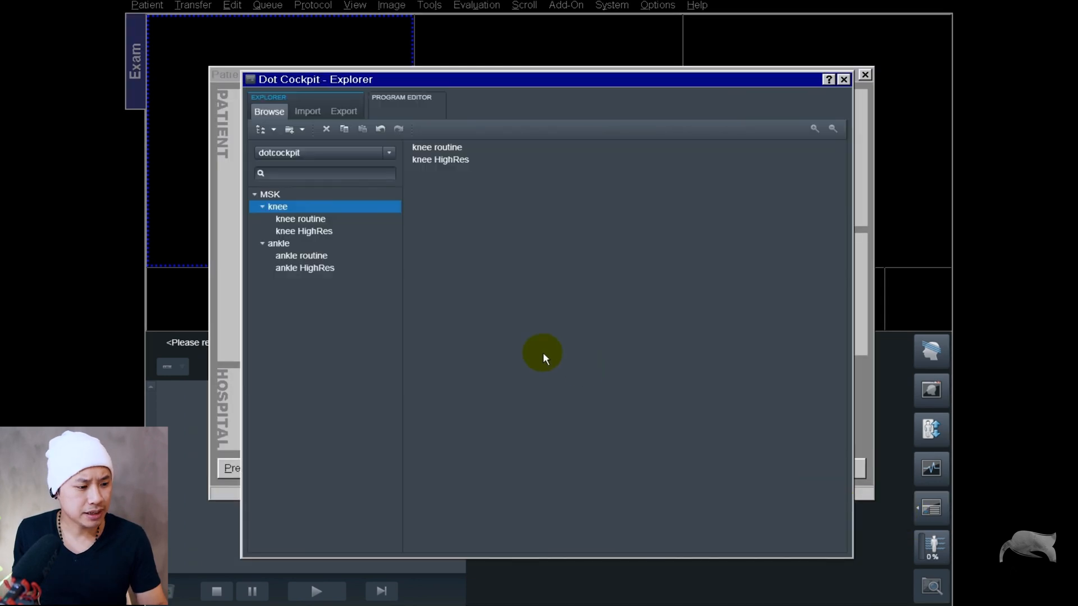
Browse to the knee routine in Dot Cockpit Explorer and show its localizer and PD TSE steps
{"action": "right_click", "coordinate": [277, 206]}
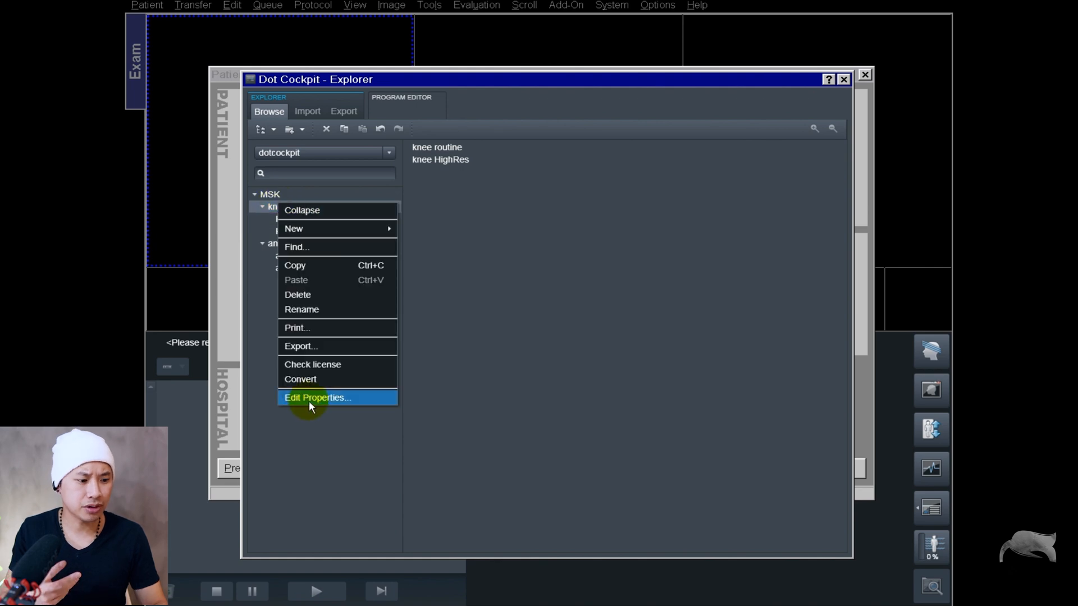
{"action": "left_click", "coordinate": [317, 398]}
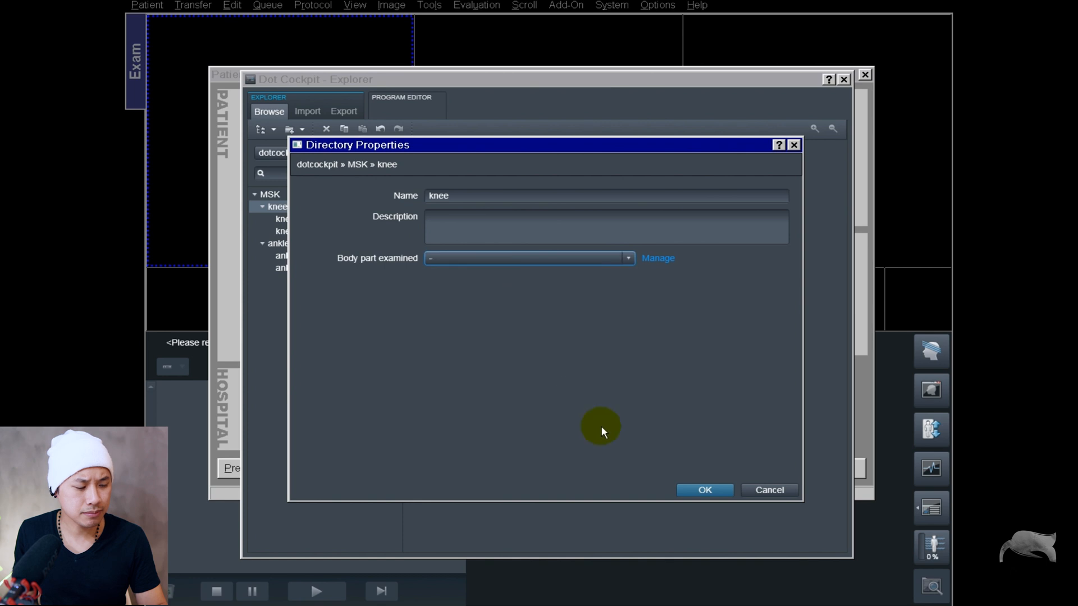
{"action": "left_click", "coordinate": [704, 489]}
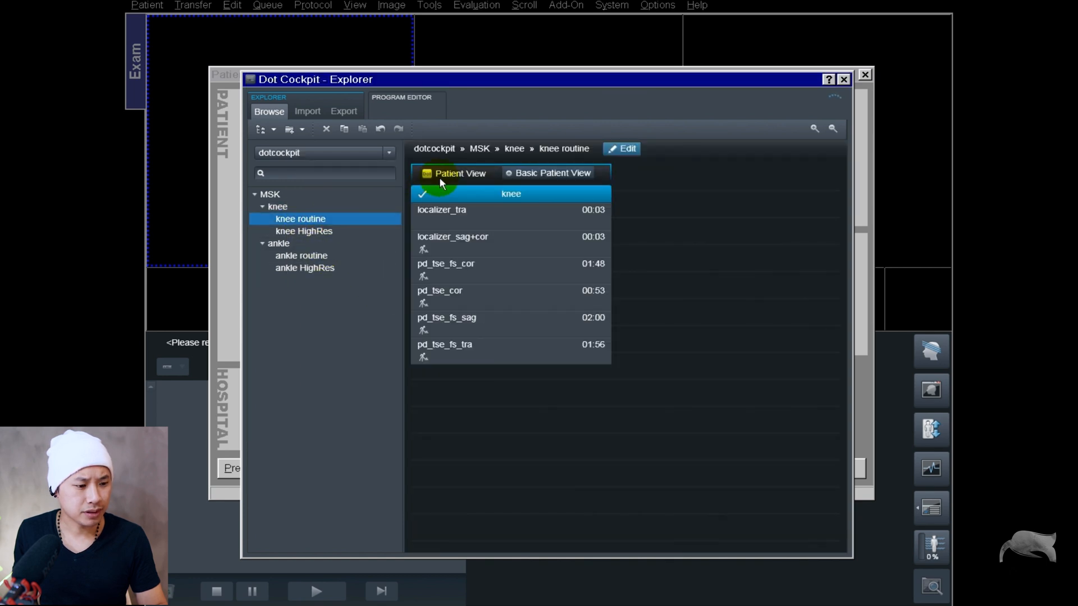
Edit the knee routine in the Program Editor with steps labelled by Body Part
{"action": "left_click", "coordinate": [621, 149]}
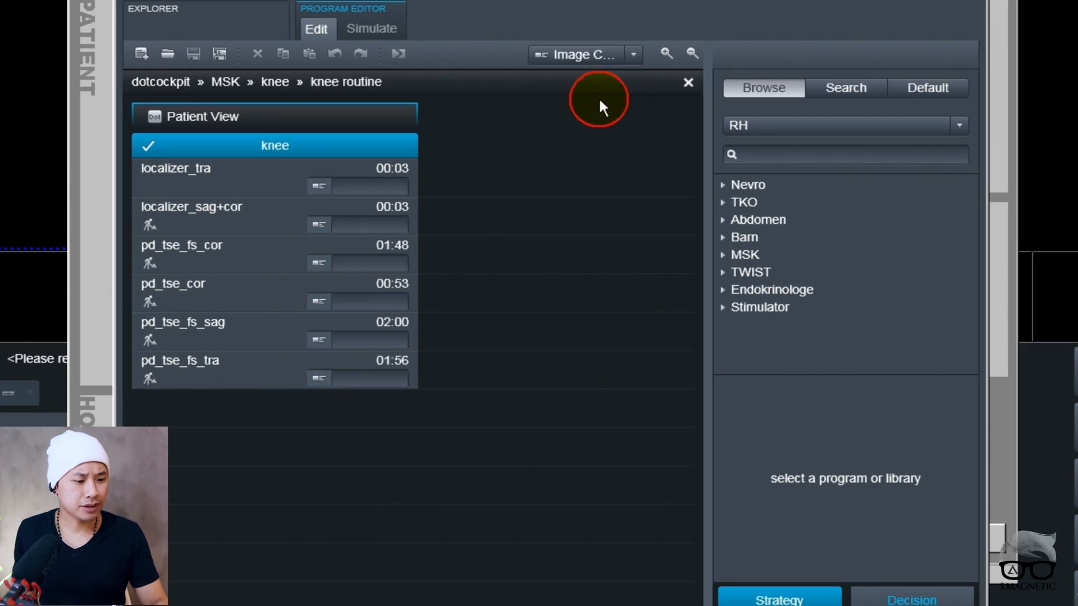
{"action": "left_click", "coordinate": [582, 54]}
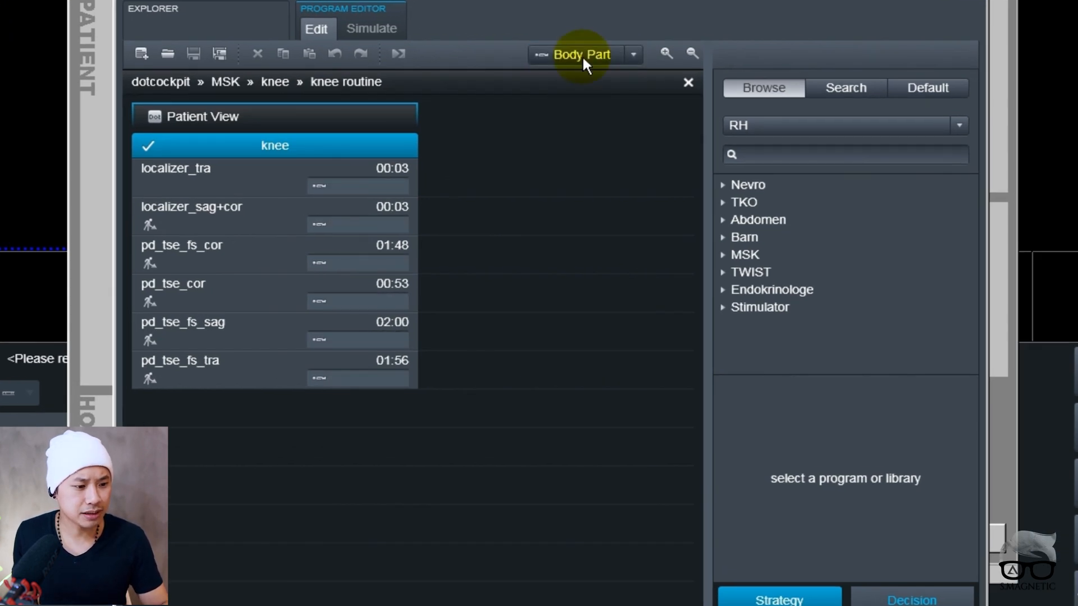
{"action": "left_click", "coordinate": [631, 54]}
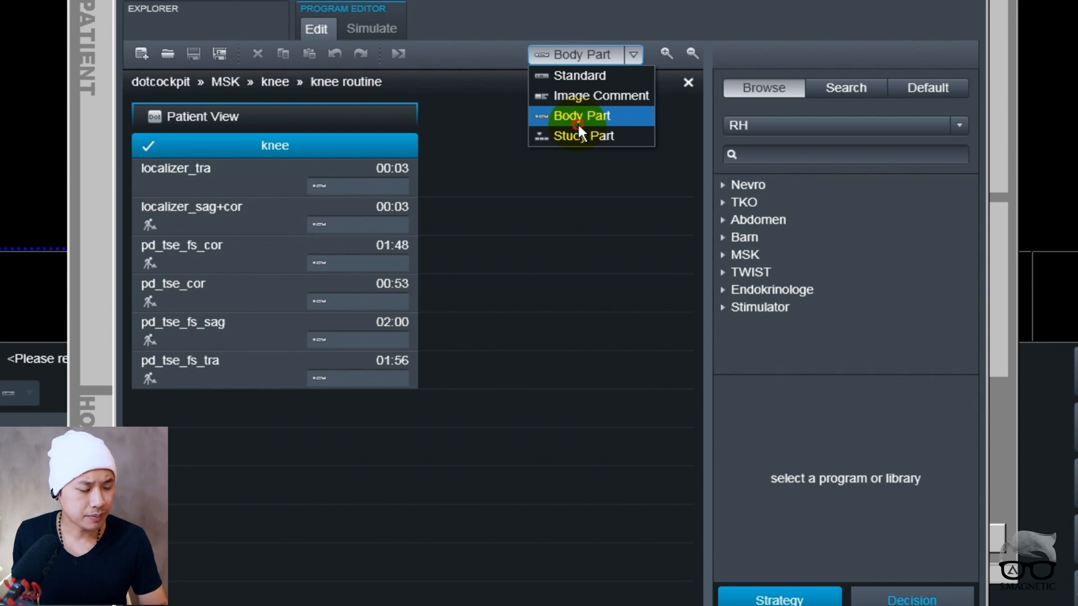
{"action": "left_click", "coordinate": [582, 116]}
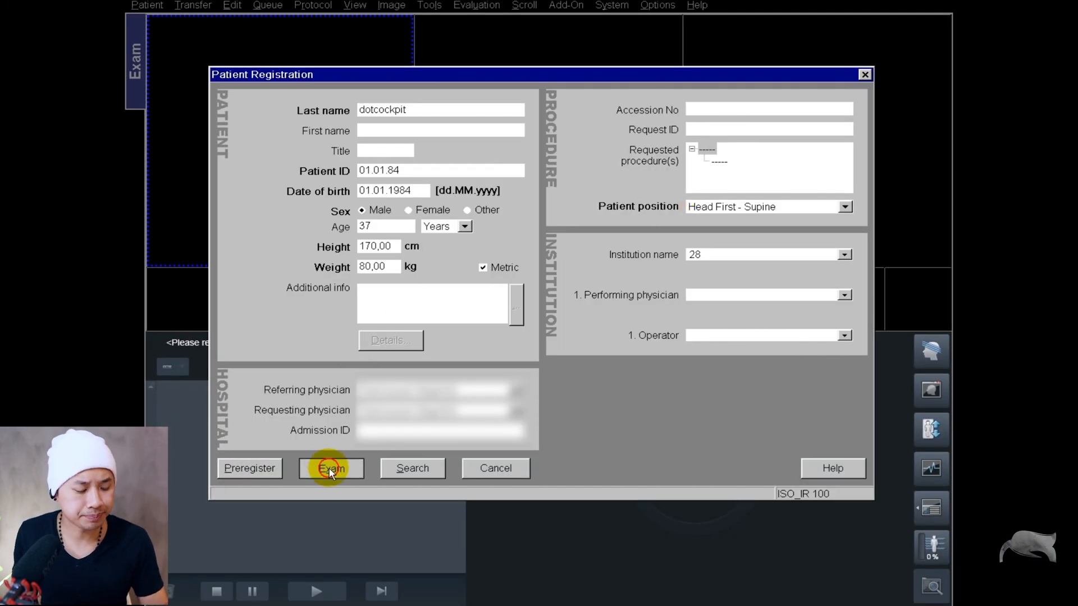
Confirm the exam with body part Knee, laterality Left, and knee routine selected
{"action": "left_click", "coordinate": [331, 468]}
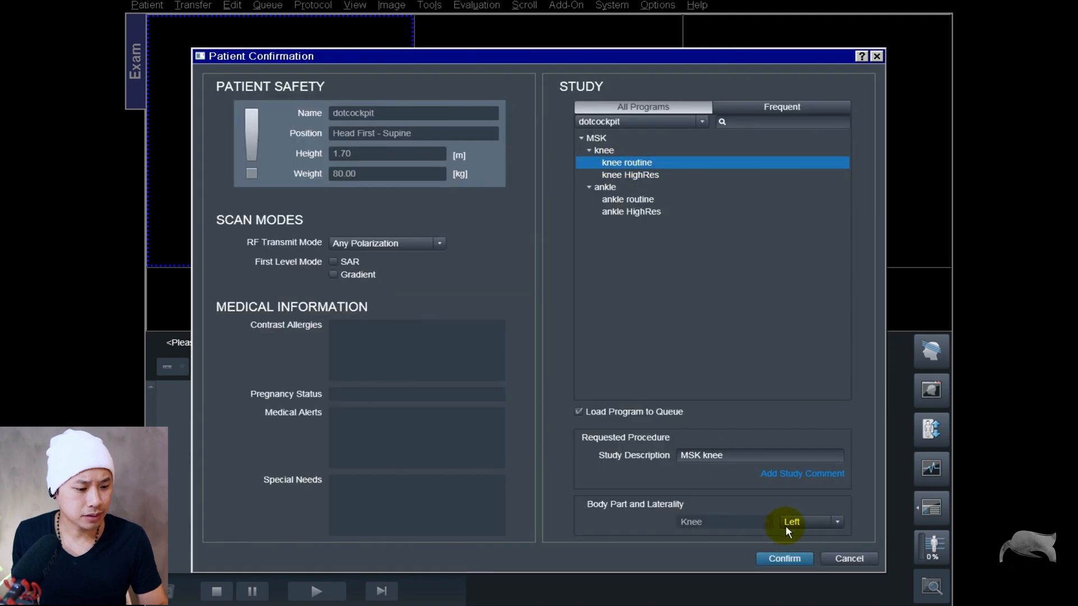
{"action": "mouse_move", "coordinate": [788, 526]}
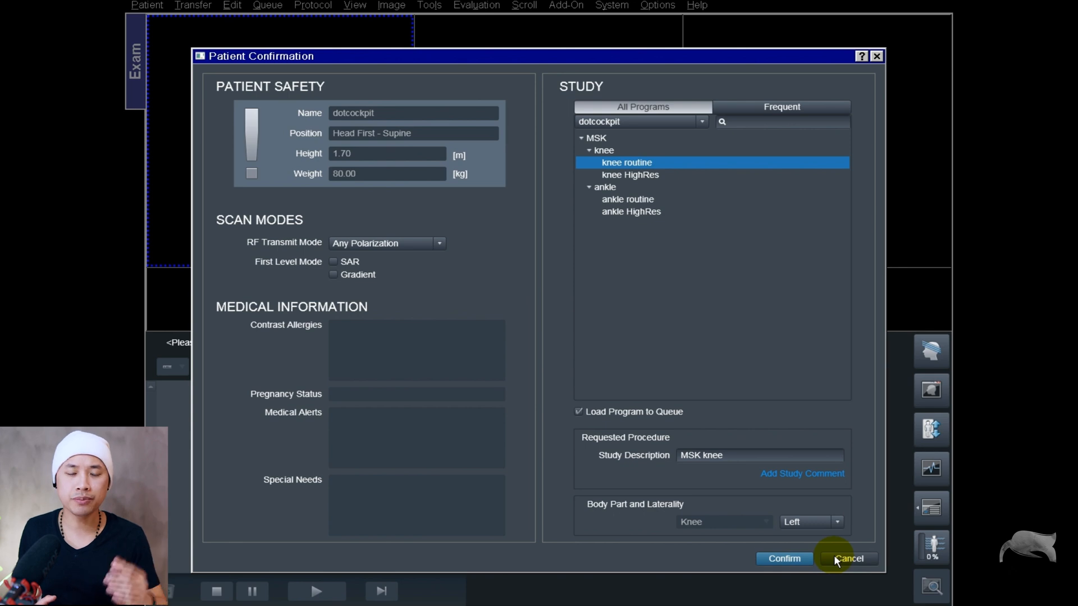
{"action": "mouse_move", "coordinate": [782, 538]}
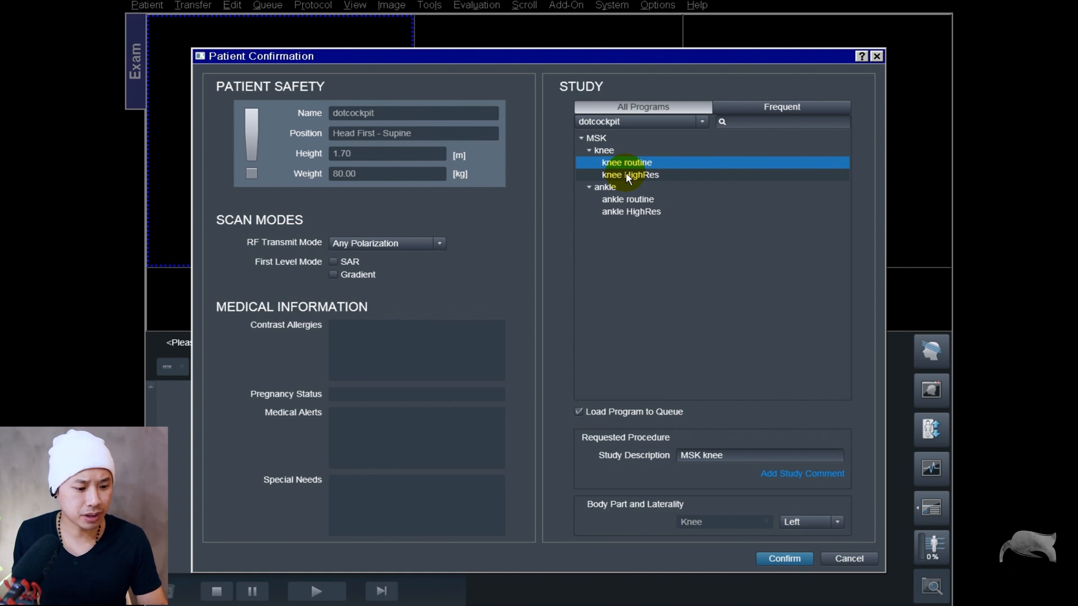
{"action": "left_click", "coordinate": [630, 175]}
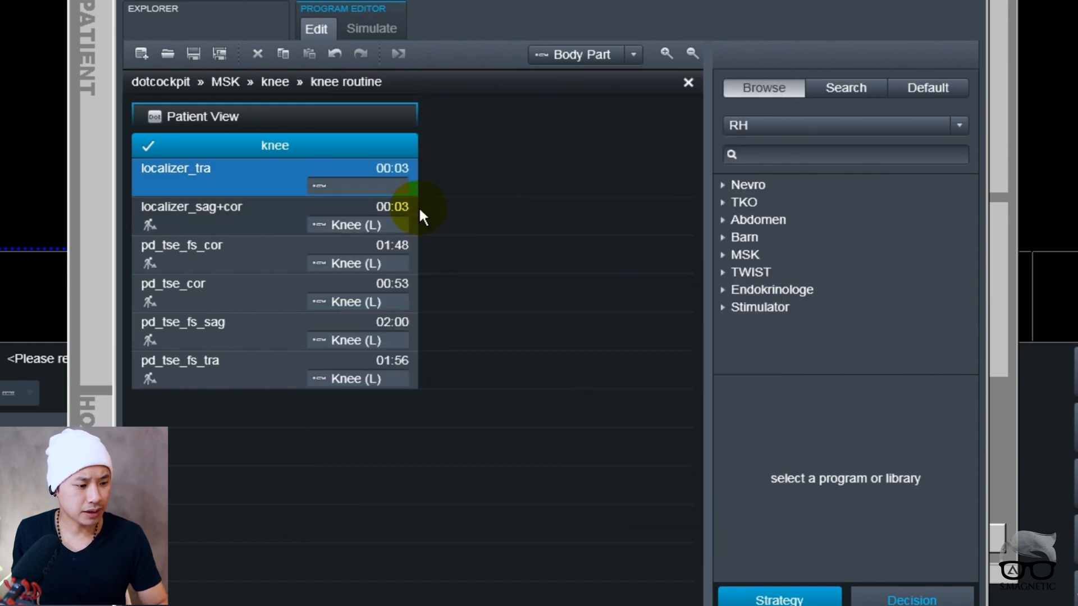
{"action": "mouse_move", "coordinate": [343, 378]}
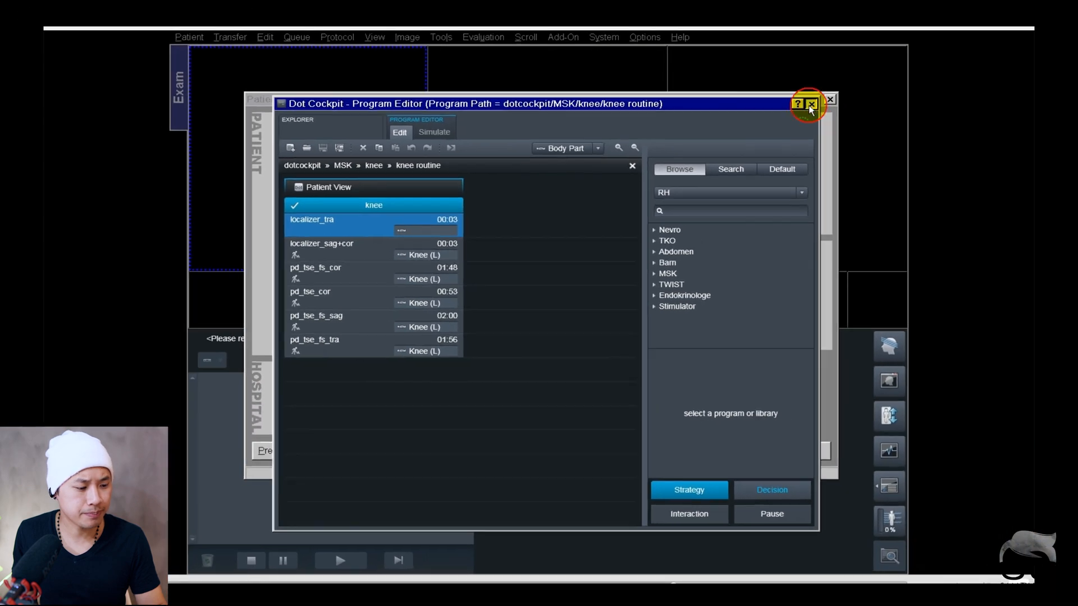
Close the program editor and proceed to the exam from registration
{"action": "left_click", "coordinate": [809, 104]}
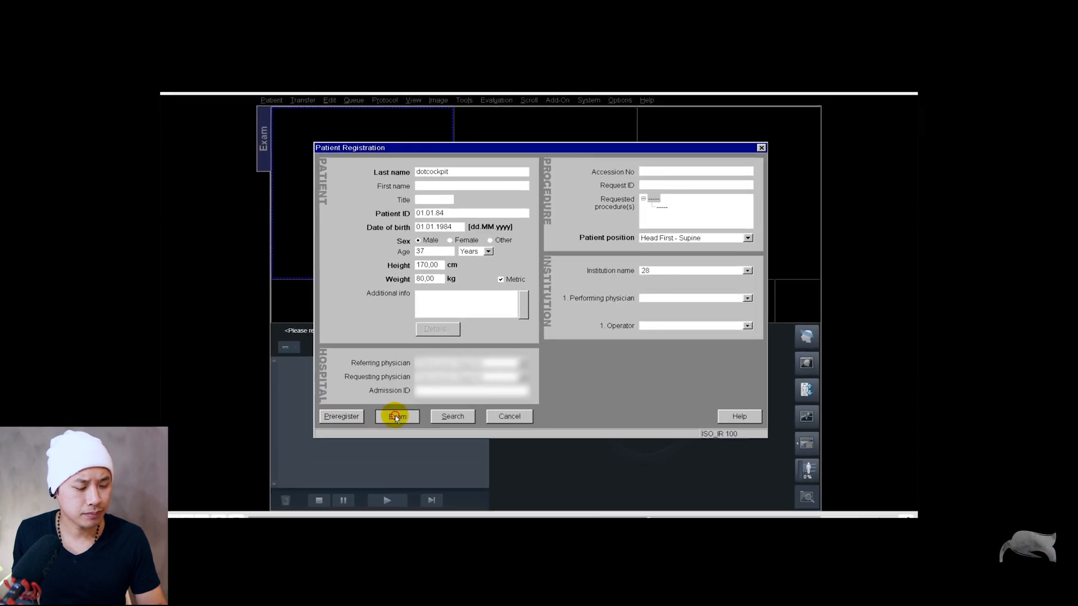
{"action": "left_click", "coordinate": [397, 416]}
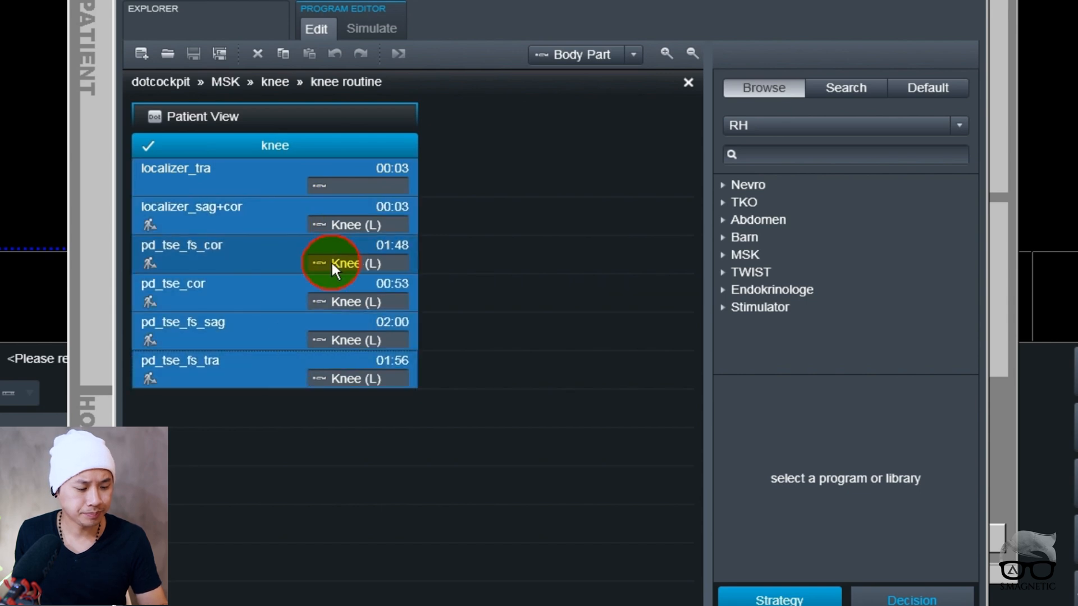
Open Body Part Examined for the selected steps and apply Knee, Left to all six
{"action": "left_click", "coordinate": [347, 264]}
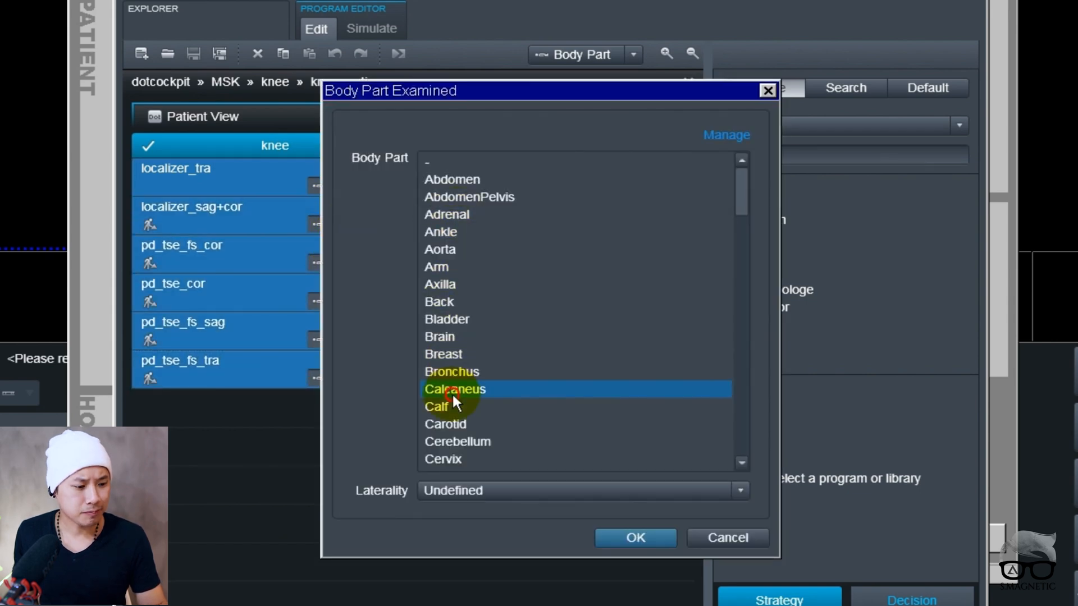
{"action": "scroll", "scroll_direction": "down", "scroll_amount": 3}
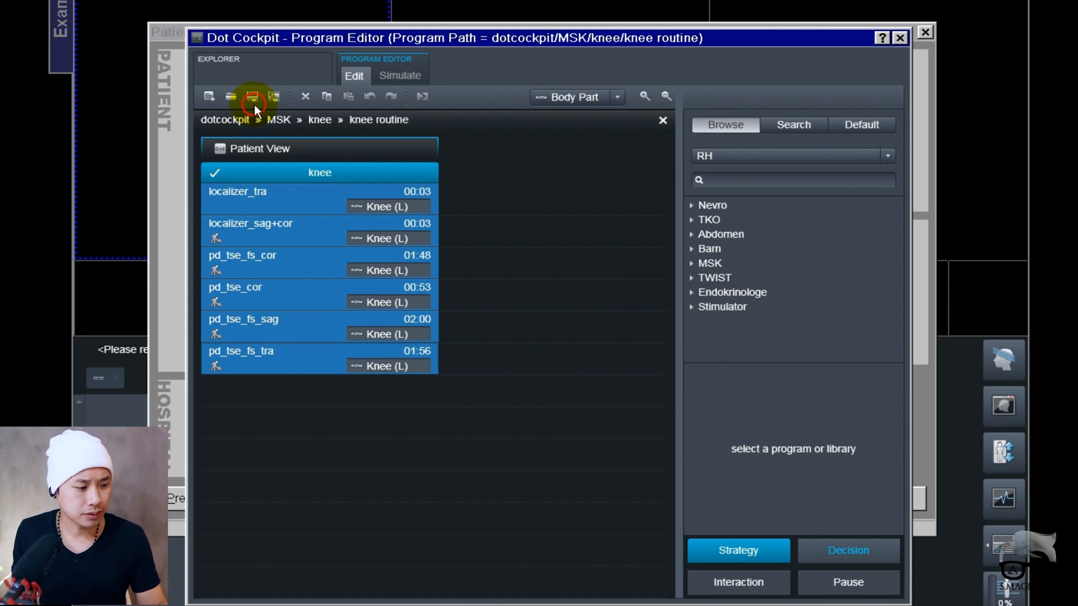
Add a strategy with left and right branches and copy the steps into the right branch
{"action": "left_click", "coordinate": [319, 172]}
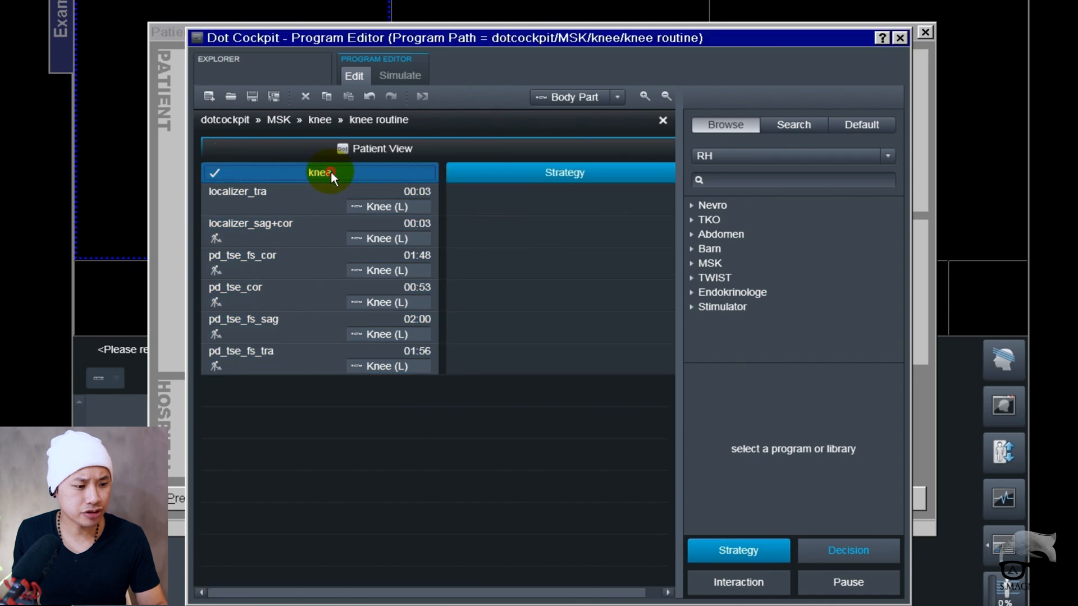
{"action": "type", "text": "lo"}
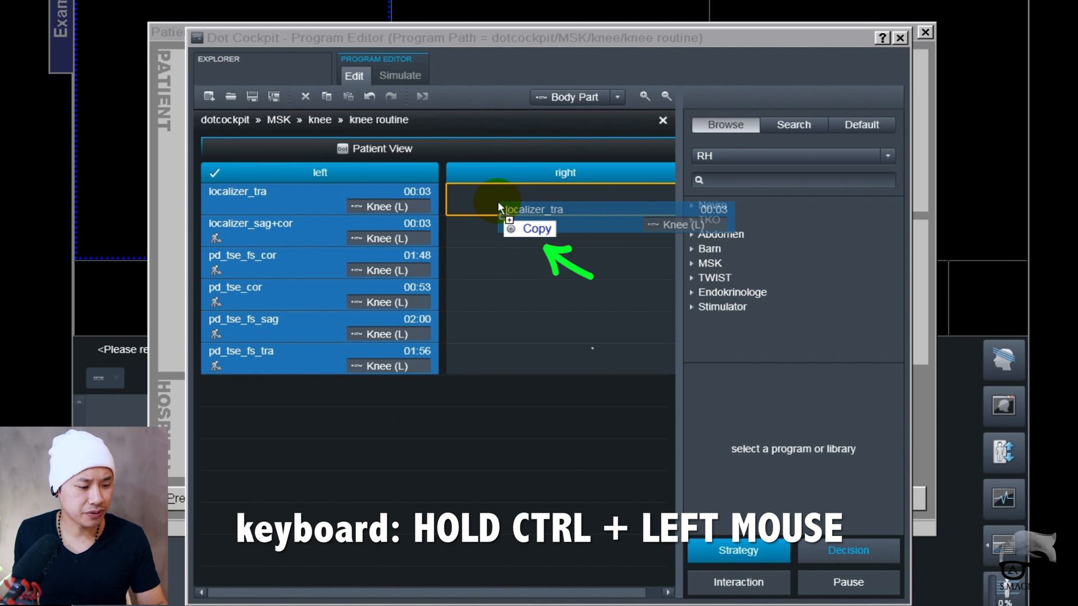
{"action": "left_click", "coordinate": [537, 228]}
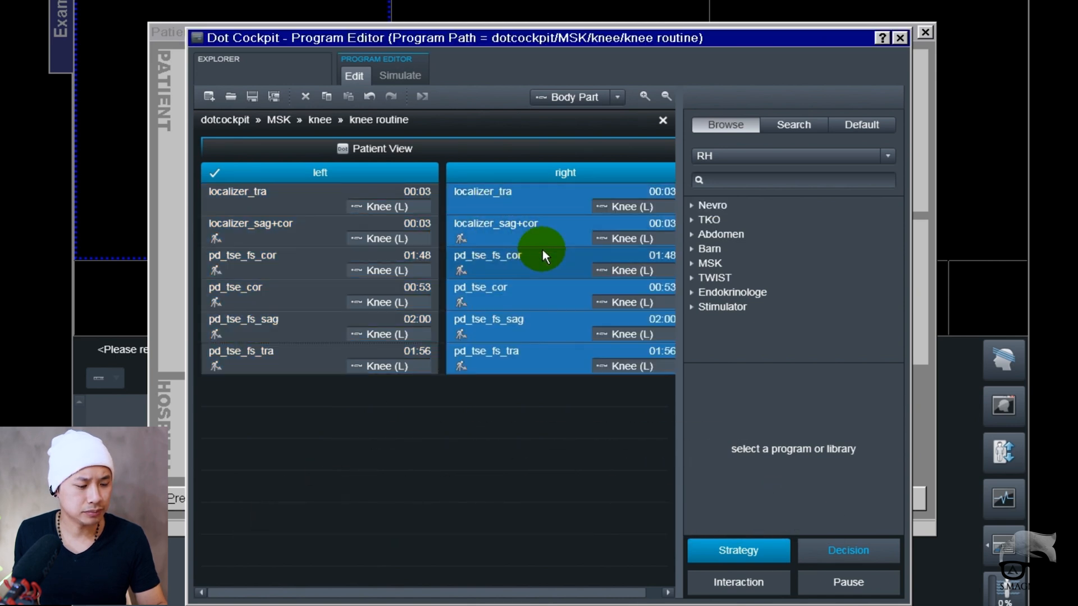
Set the right branch steps' laterality to Right, labelling them Knee (R)
{"action": "left_click", "coordinate": [573, 96]}
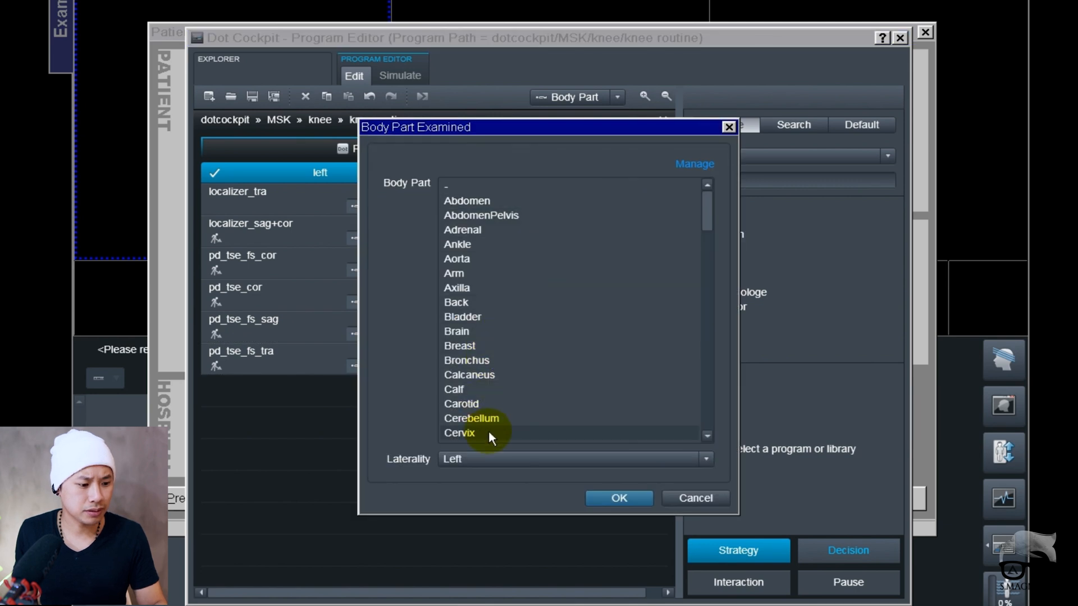
{"action": "left_click", "coordinate": [574, 459]}
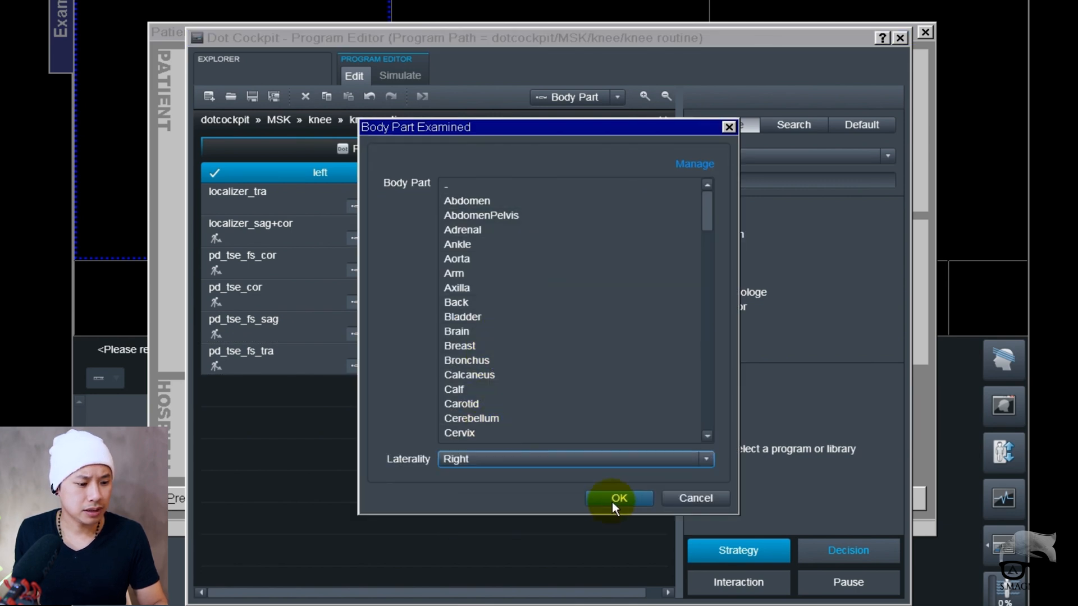
{"action": "left_click", "coordinate": [618, 498]}
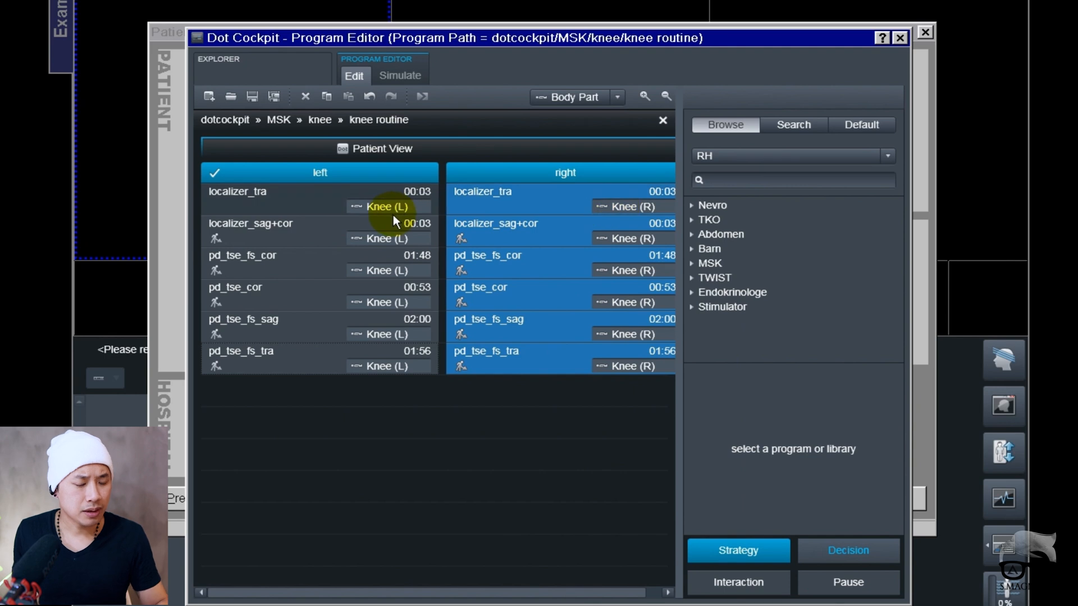
{"action": "mouse_move", "coordinate": [257, 198]}
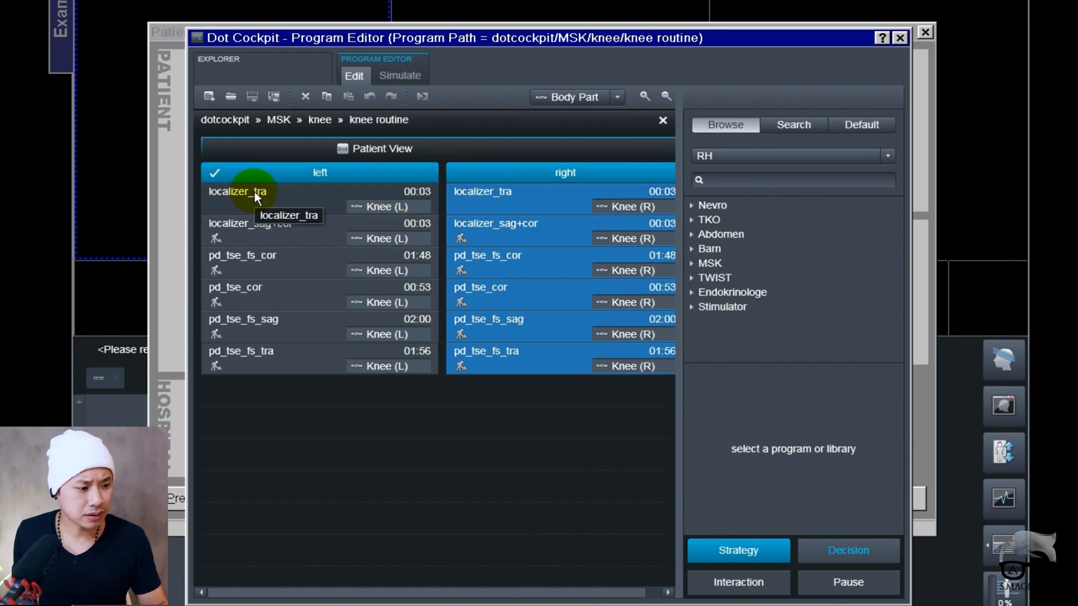